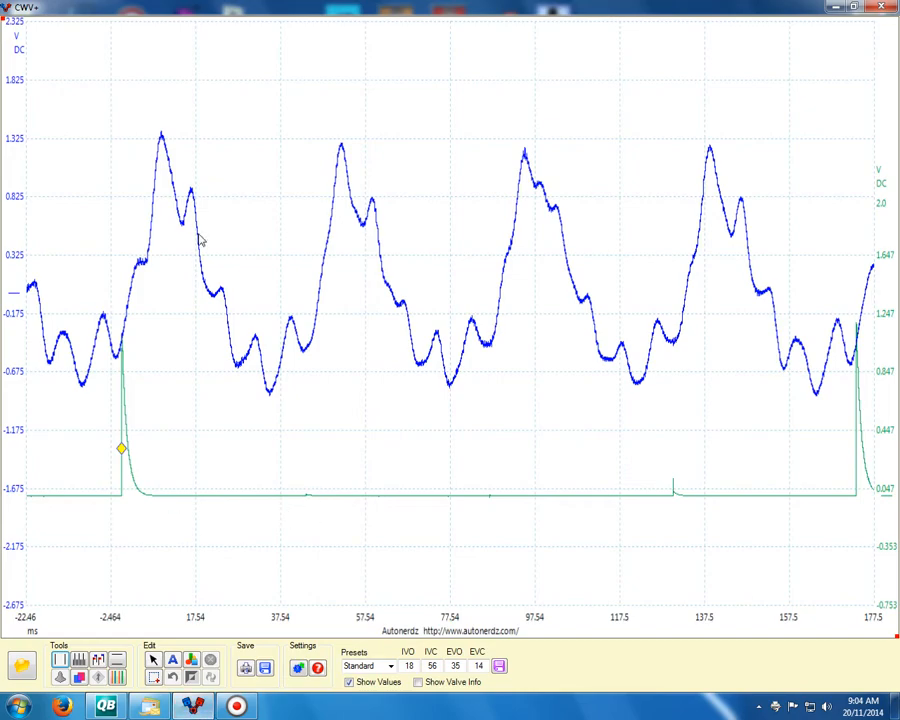
mouse_move(220, 500)
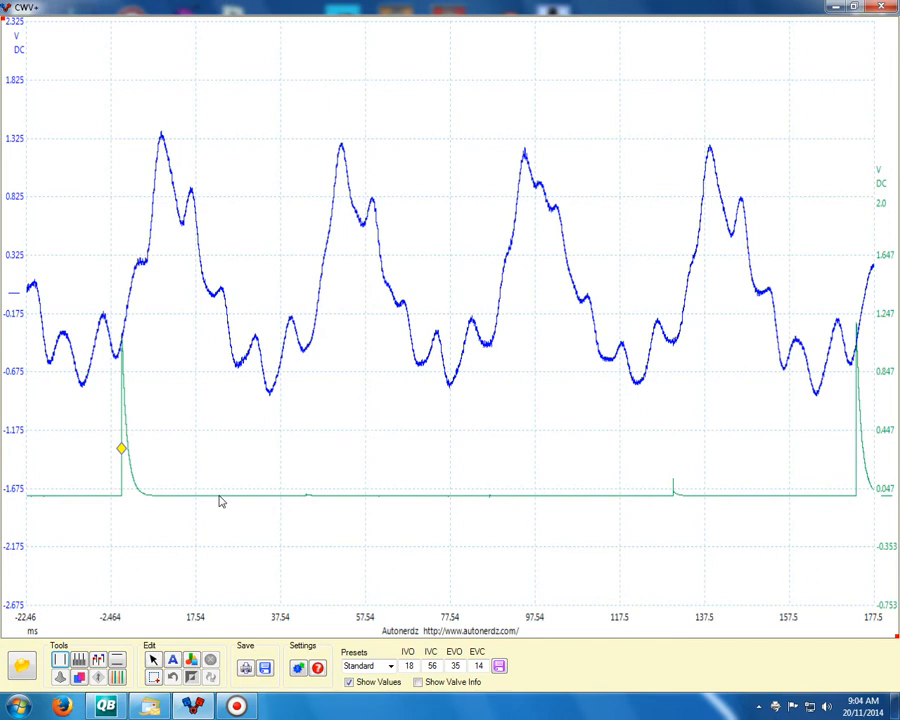
mouse_move(84, 620)
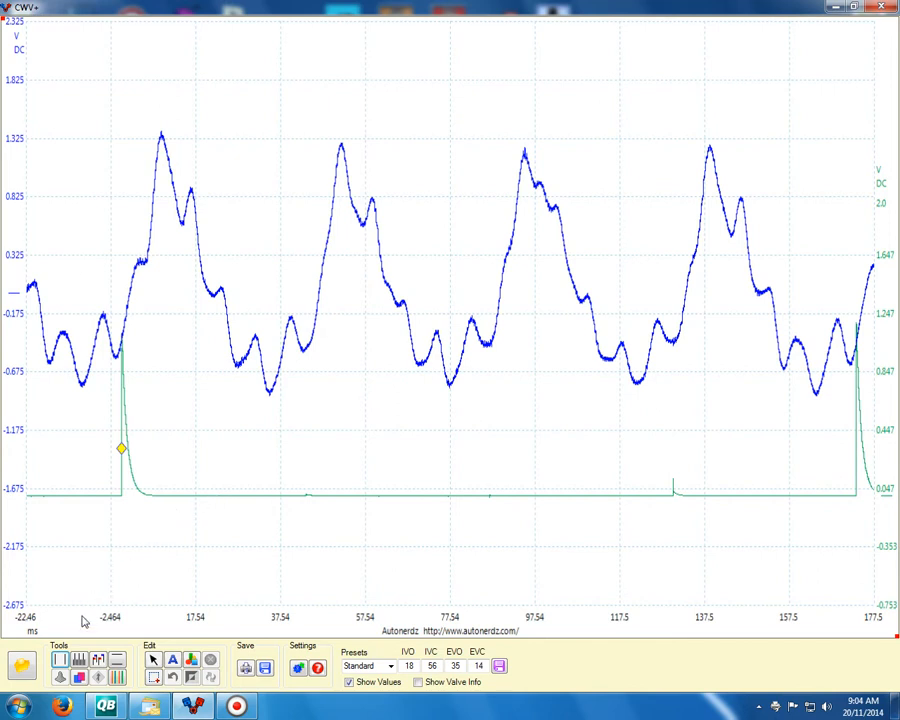
mouse_move(120, 678)
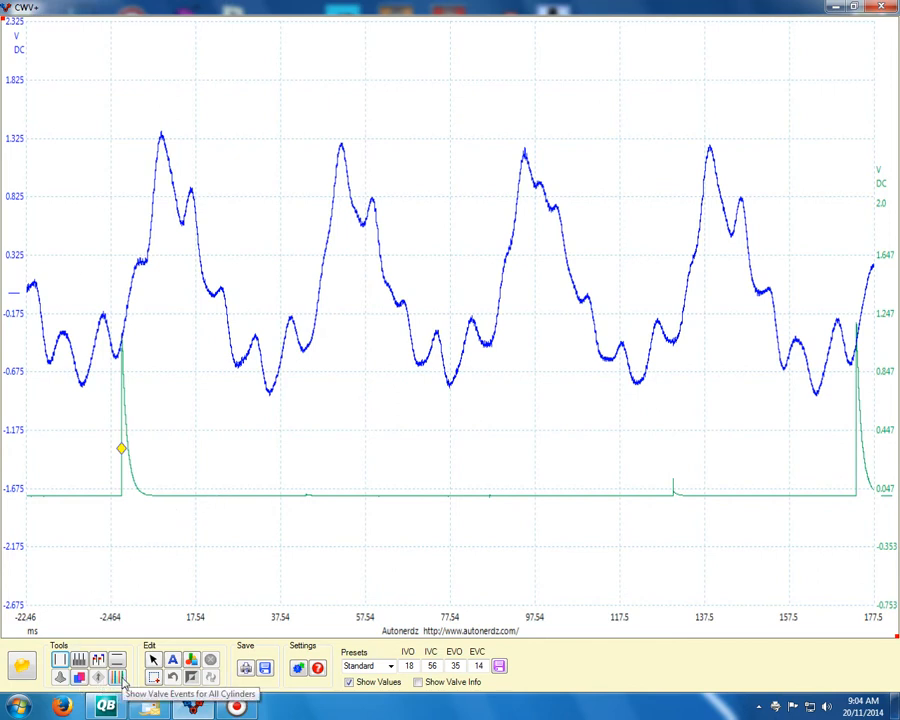
mouse_move(250, 418)
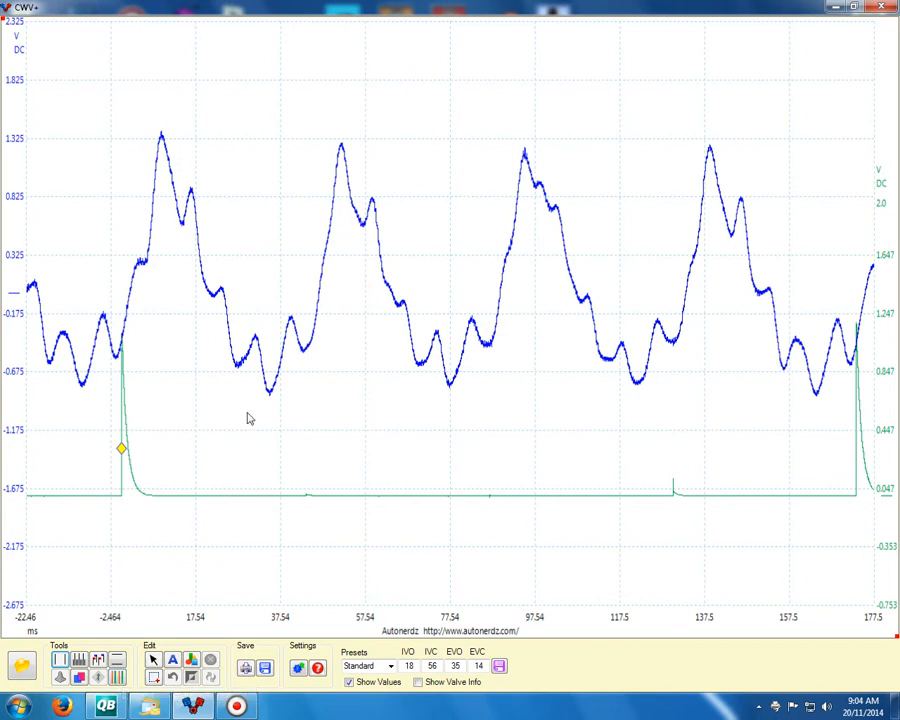
mouse_move(172, 516)
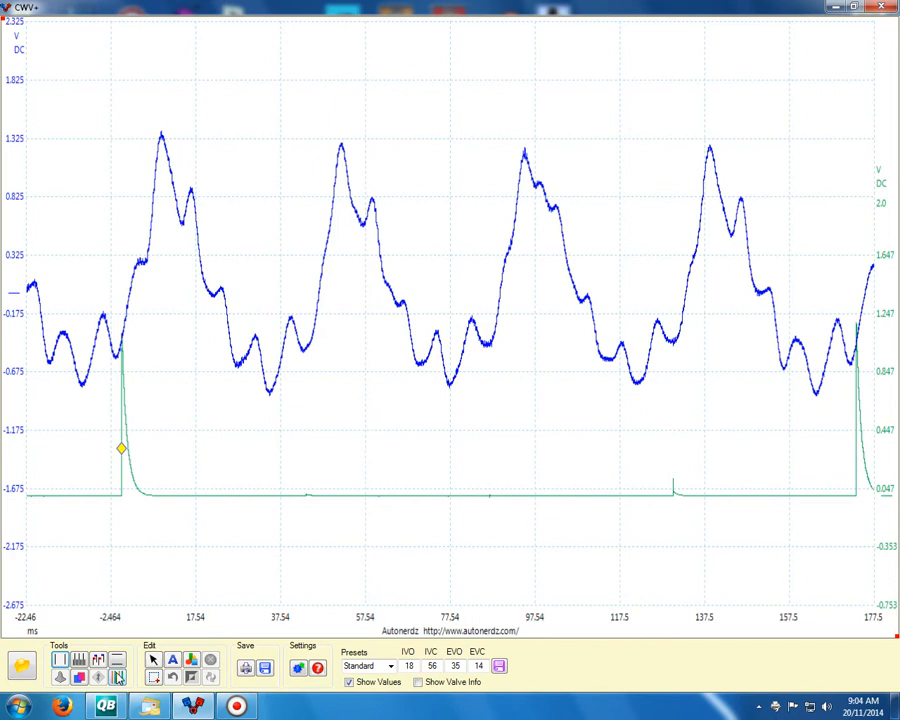
mouse_move(180, 596)
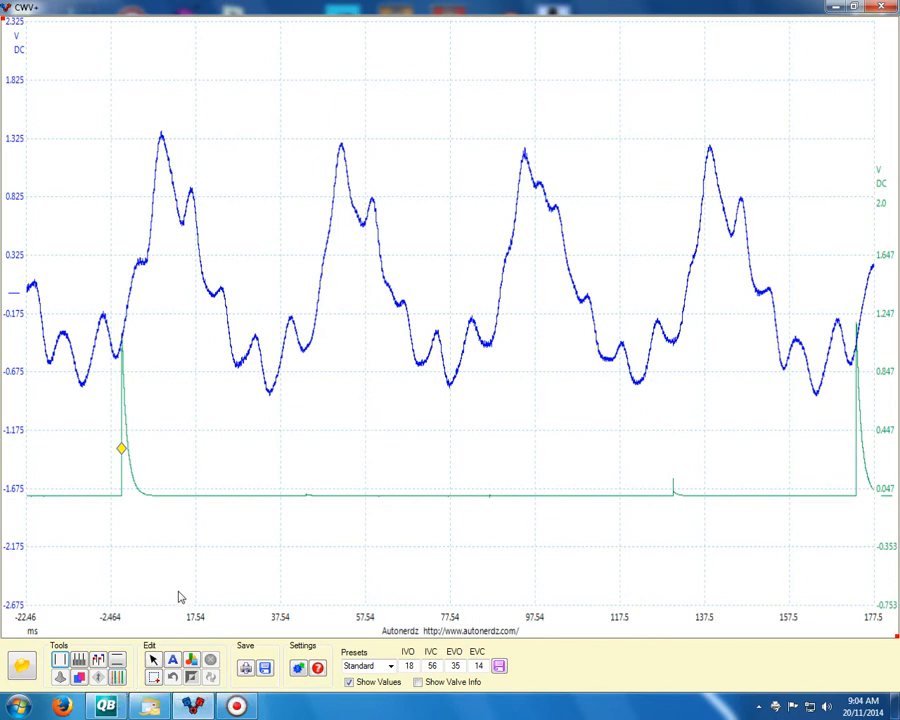
mouse_move(360, 340)
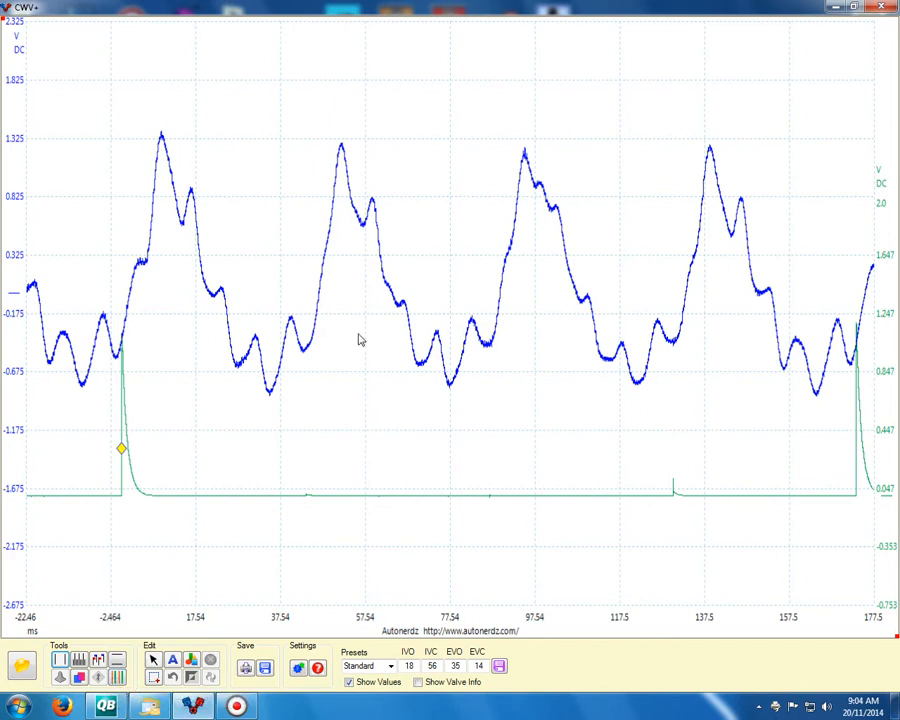
mouse_move(480, 224)
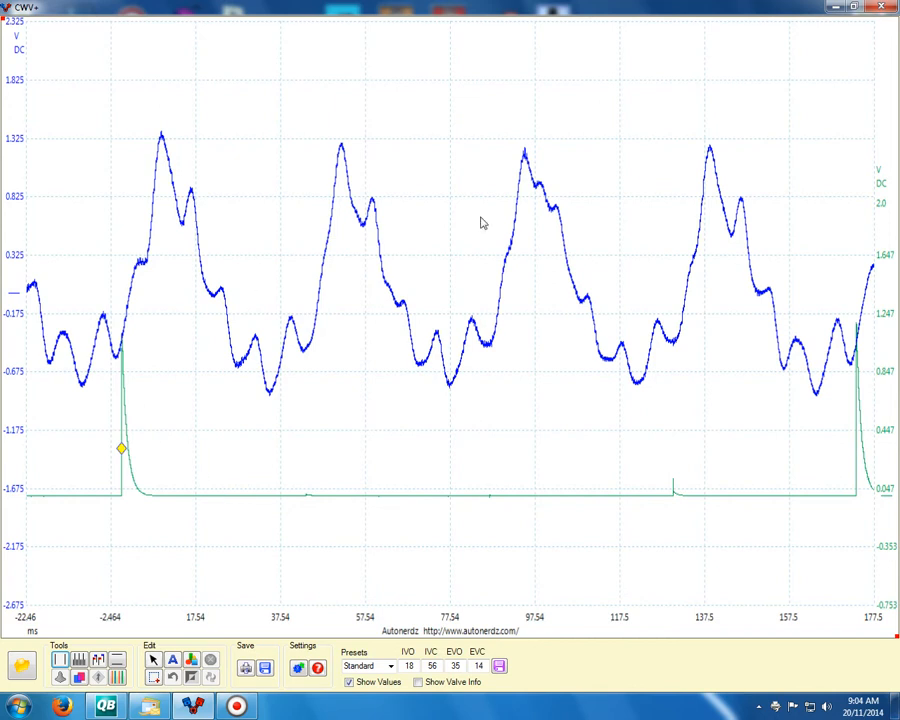
mouse_move(184, 486)
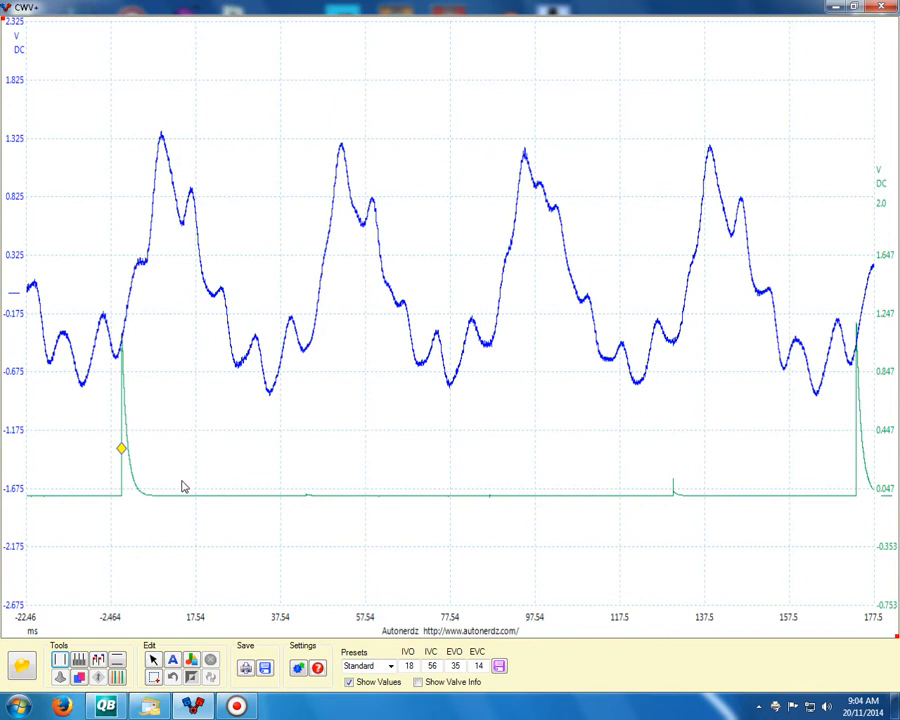
mouse_move(162, 274)
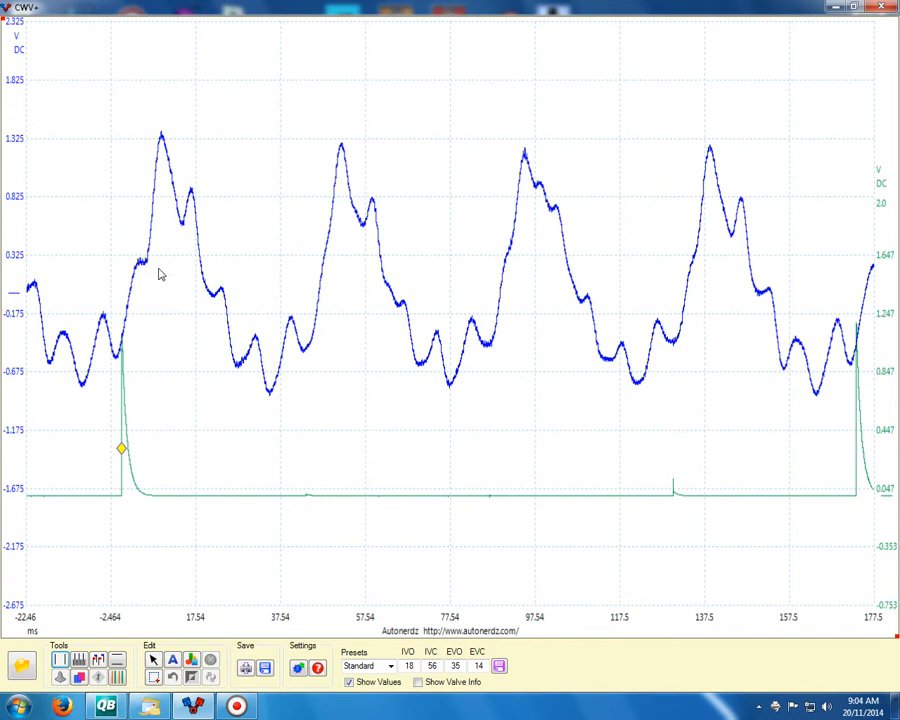
mouse_move(284, 198)
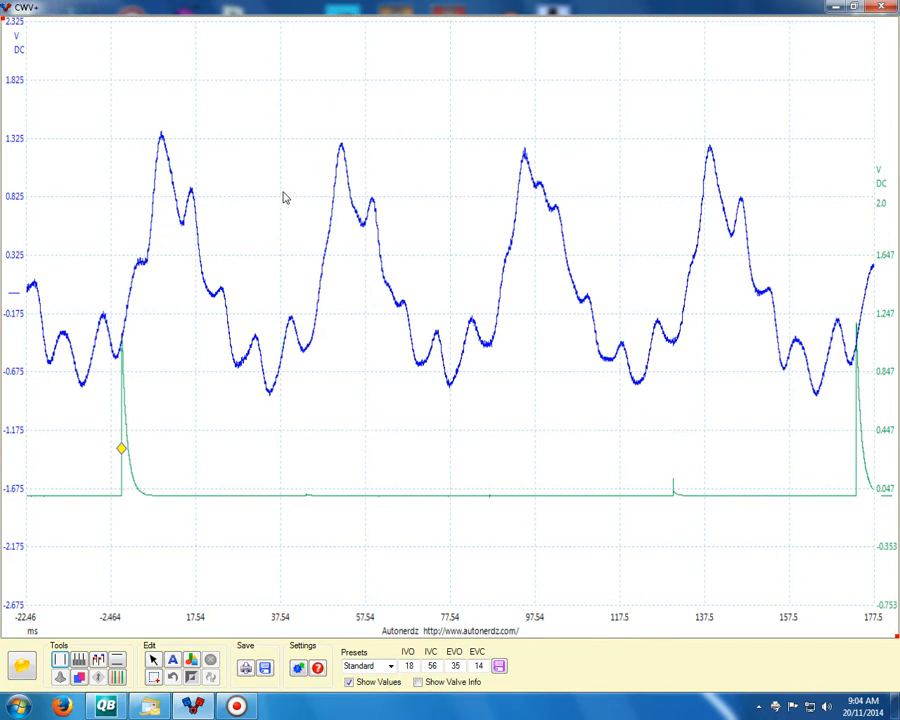
mouse_move(240, 200)
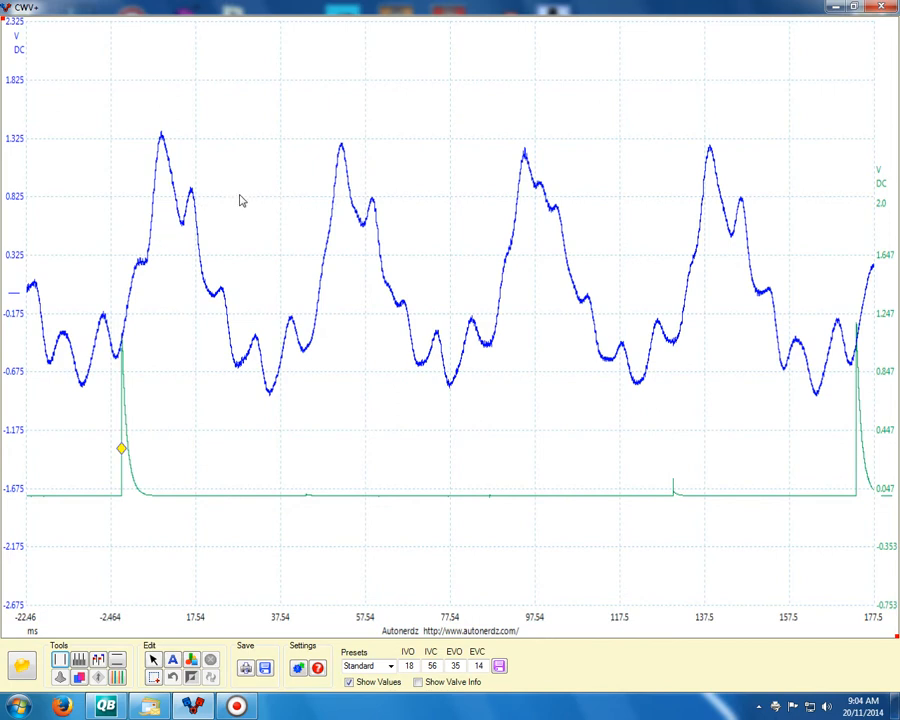
mouse_move(172, 190)
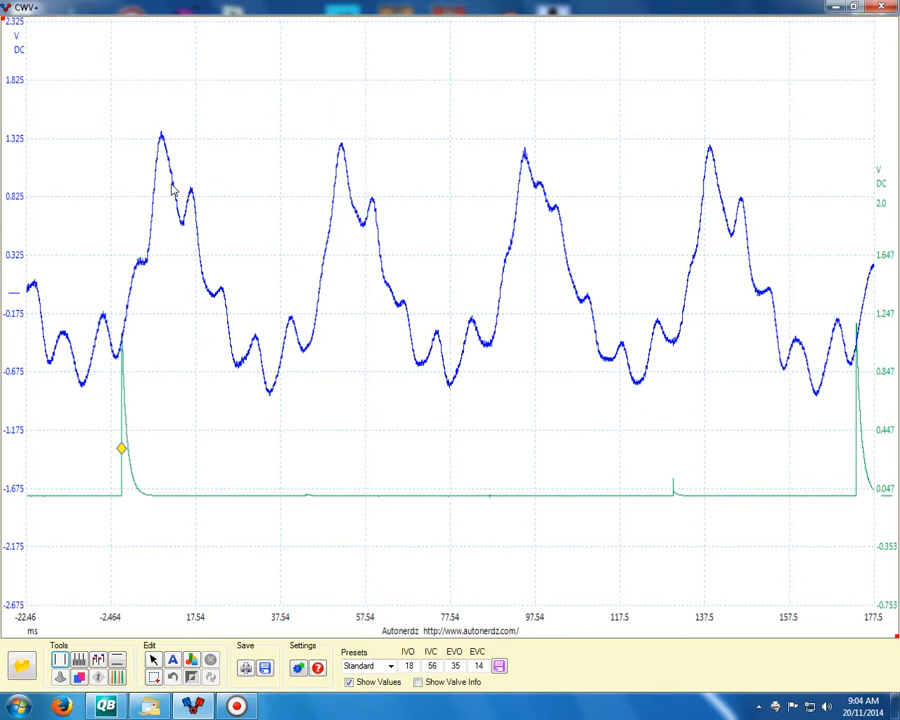
mouse_move(250, 176)
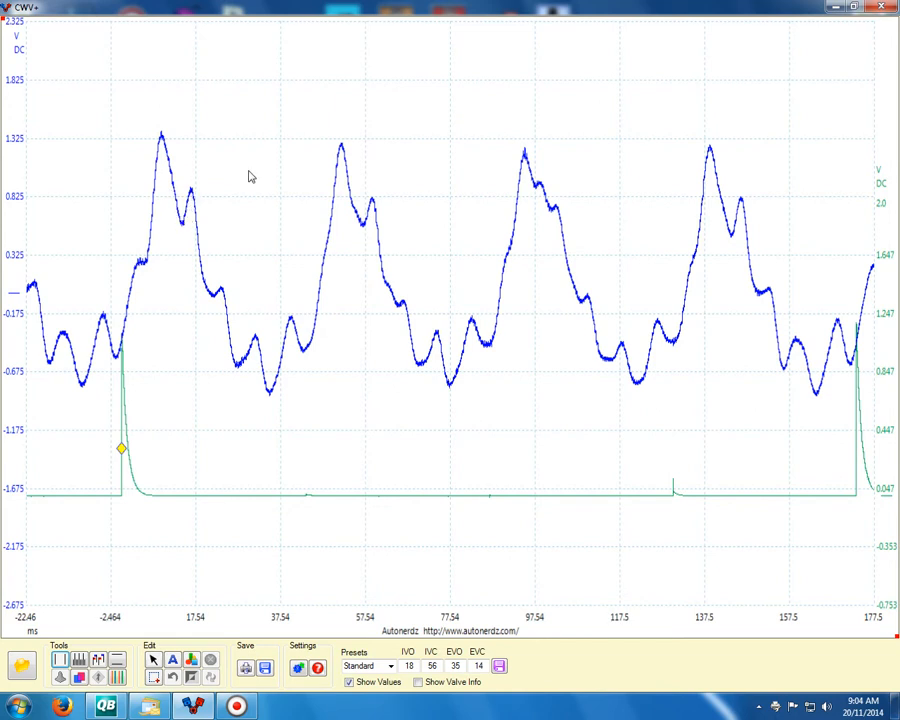
mouse_move(372, 208)
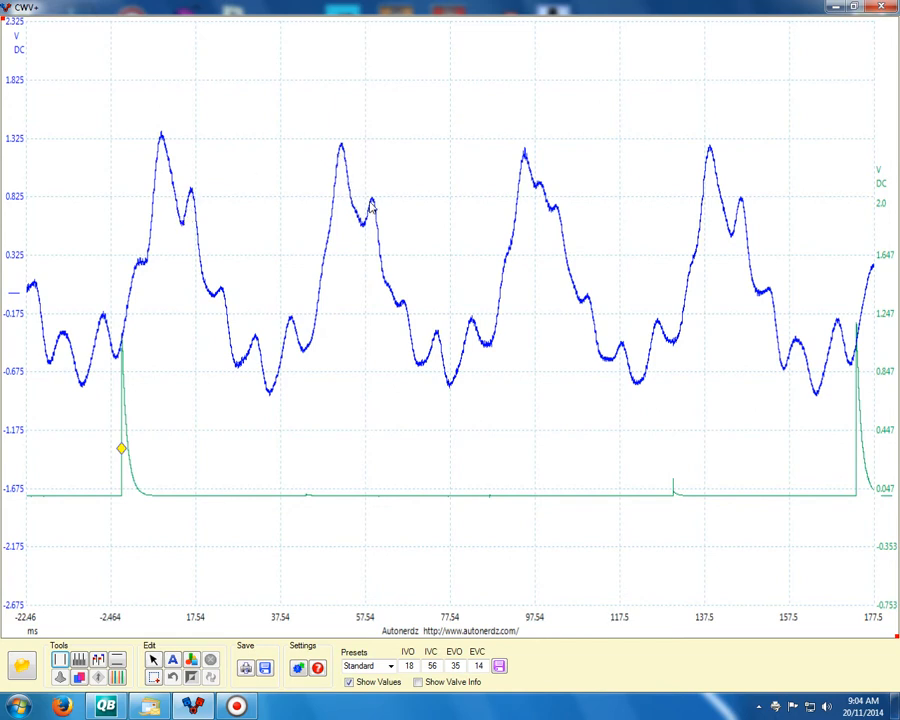
mouse_move(524, 148)
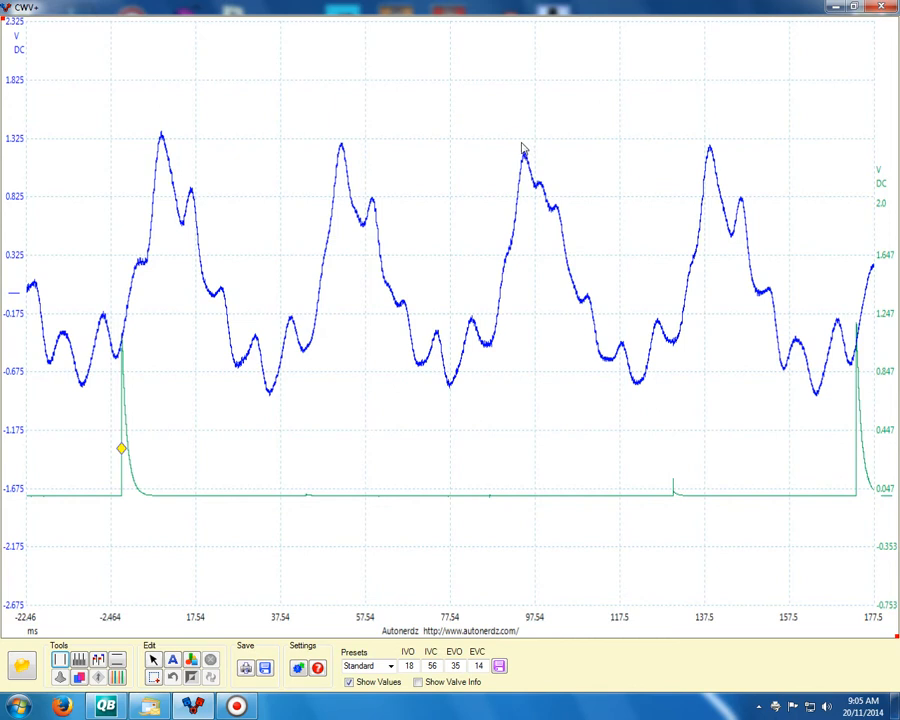
mouse_move(544, 188)
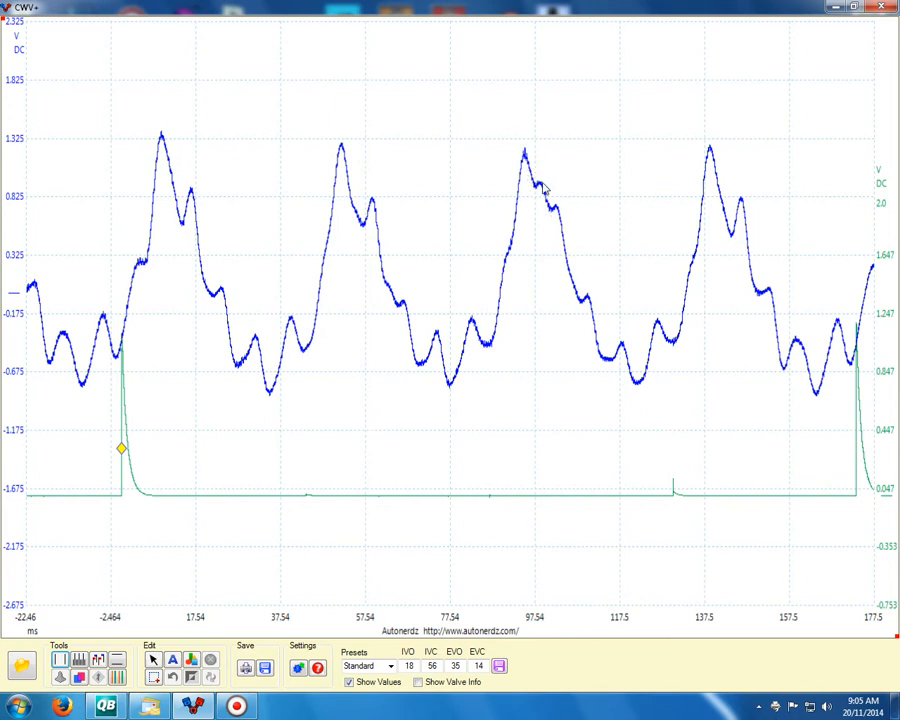
mouse_move(700, 176)
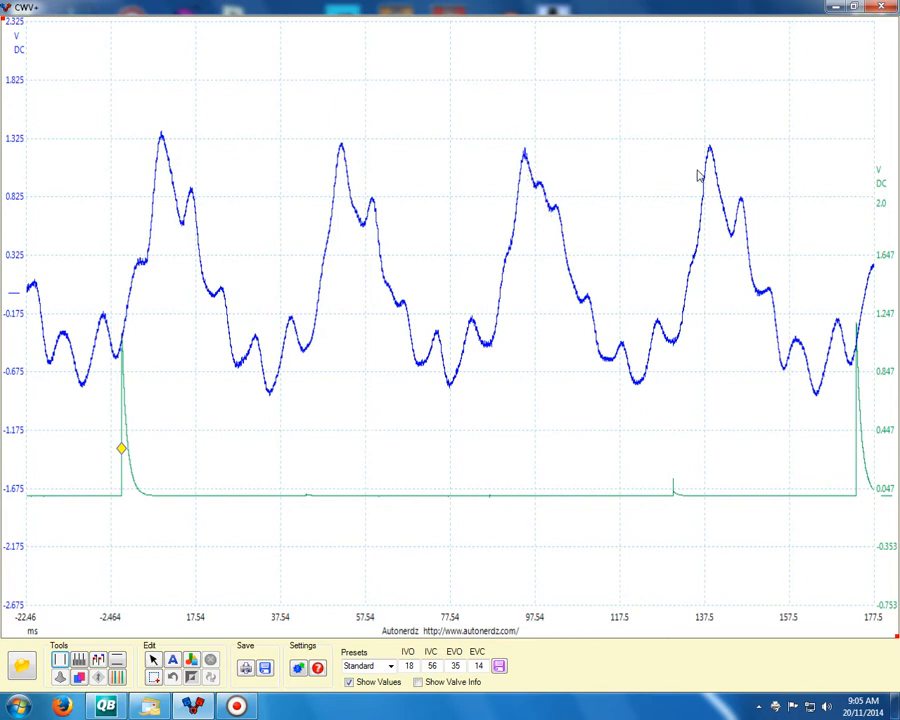
mouse_move(564, 218)
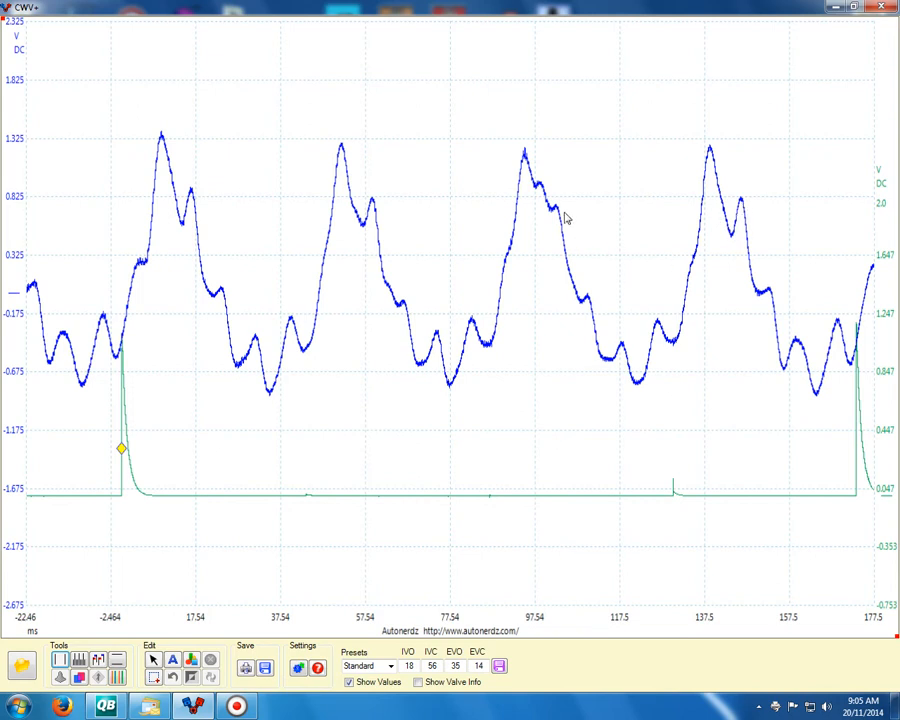
mouse_move(114, 472)
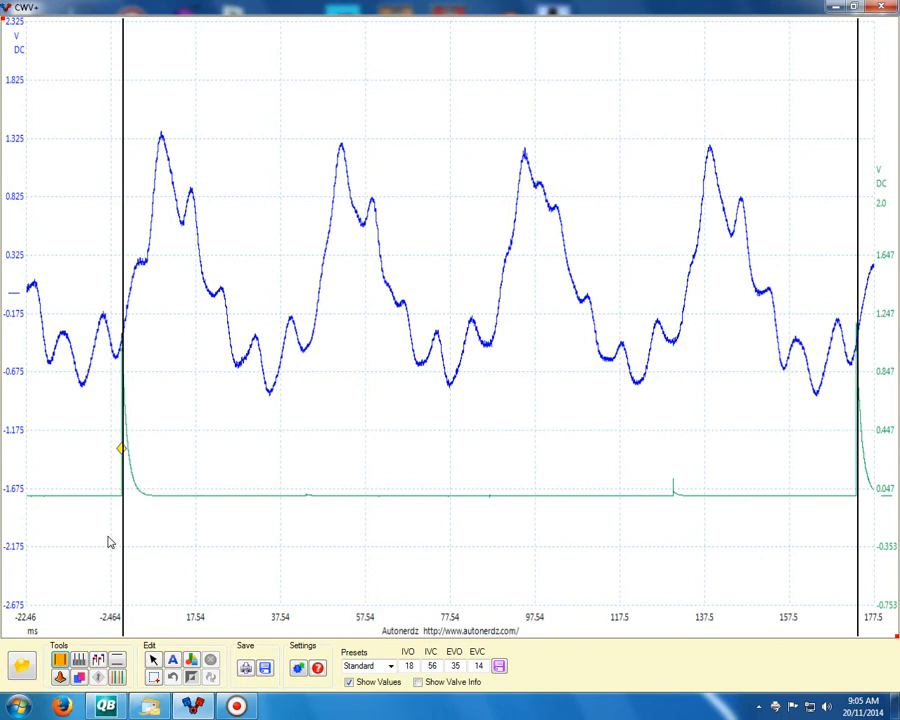
mouse_move(126, 540)
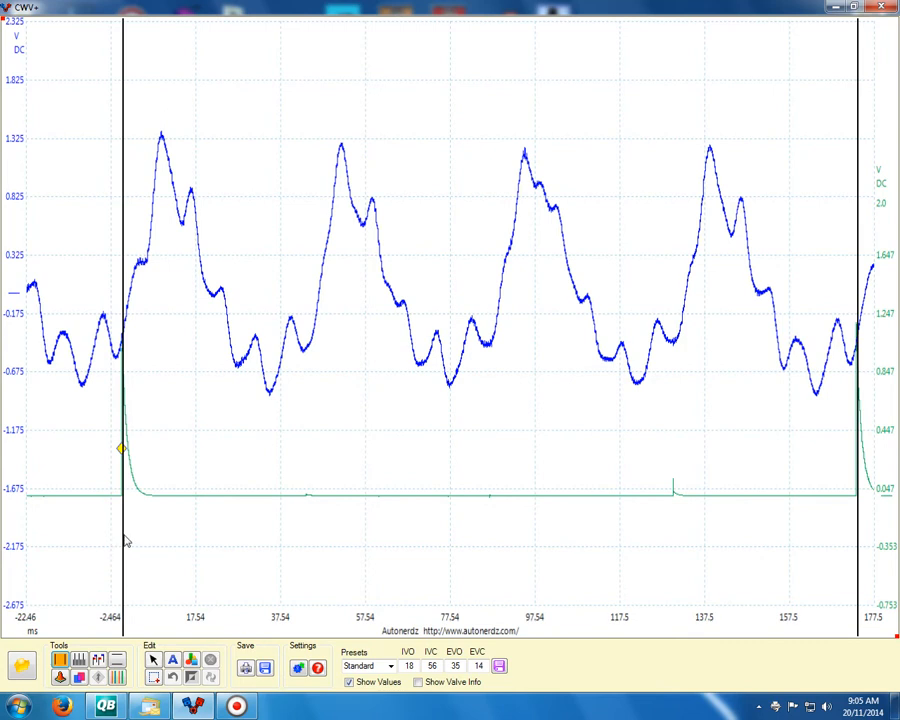
mouse_move(760, 496)
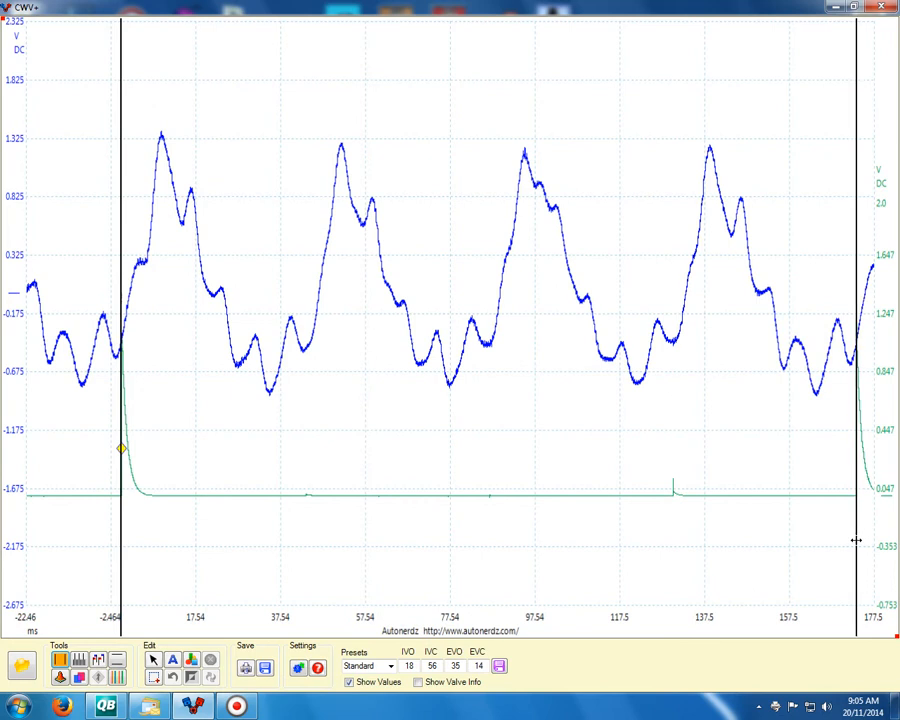
mouse_move(856, 540)
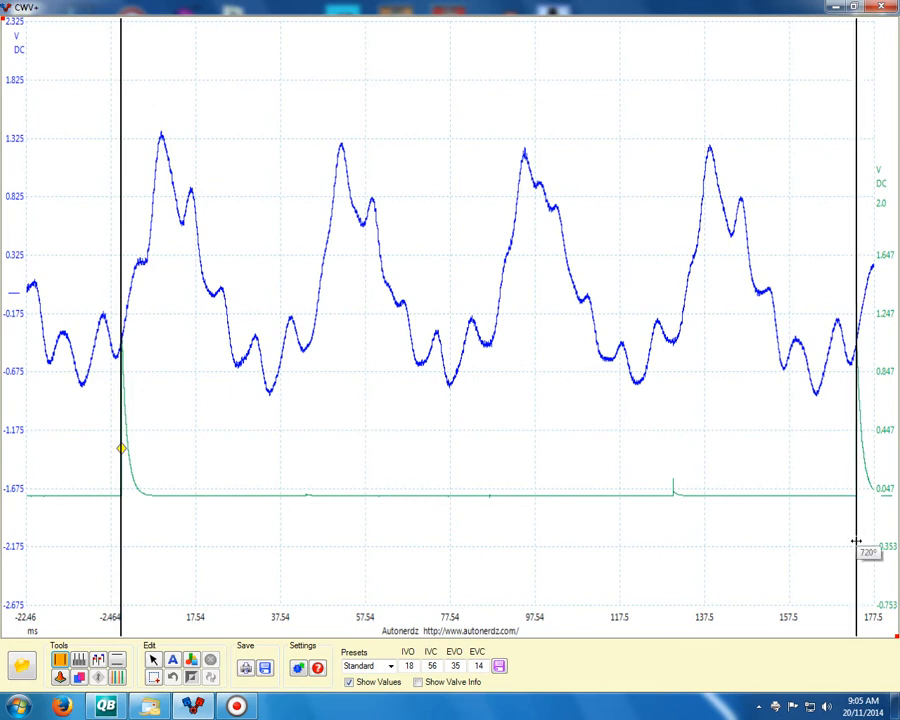
mouse_move(762, 196)
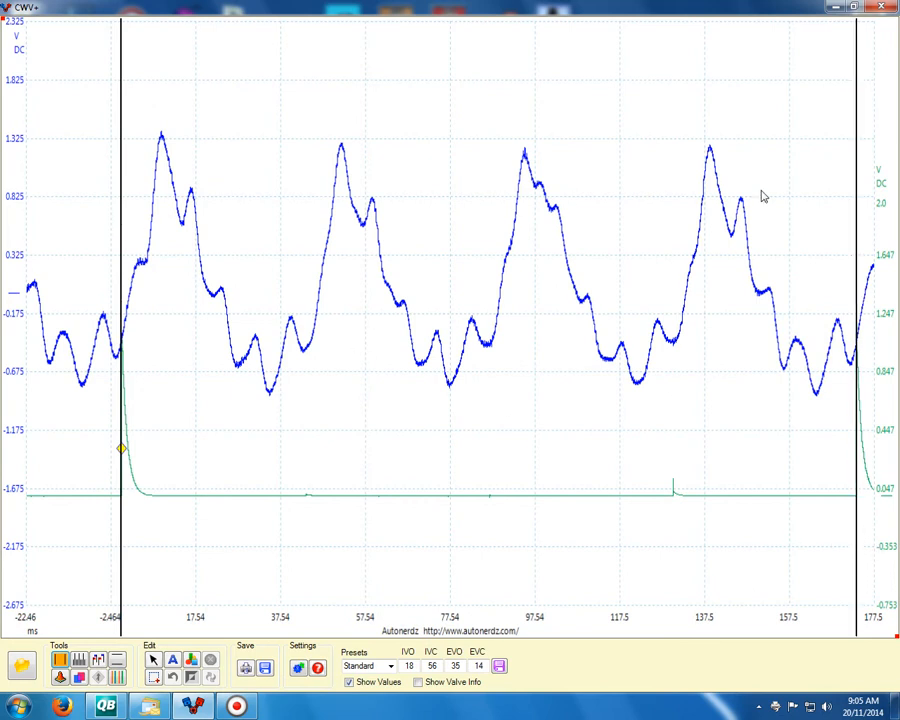
mouse_move(44, 690)
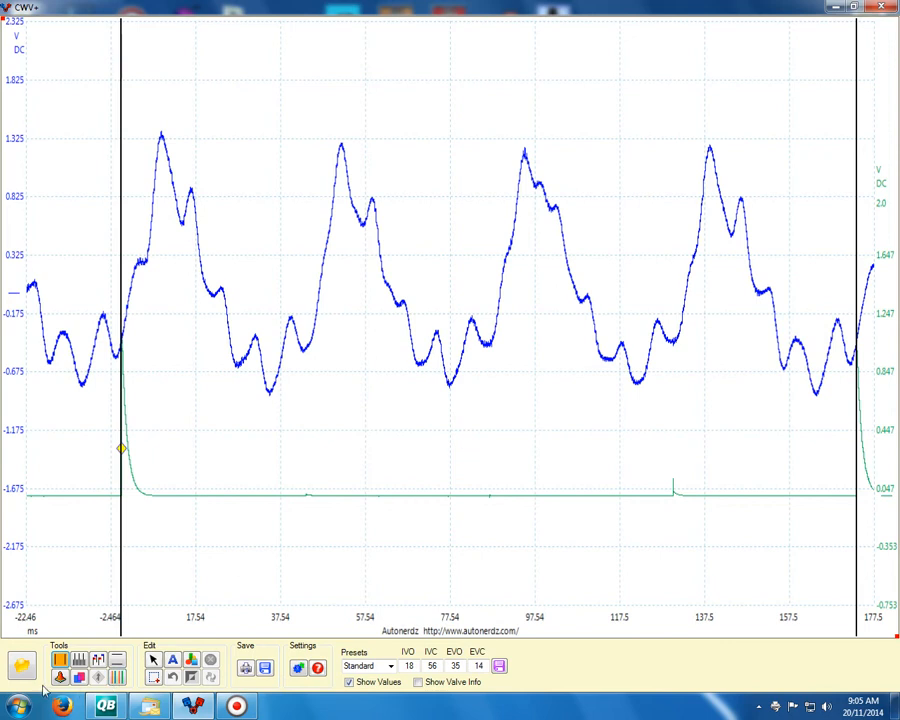
mouse_move(98, 658)
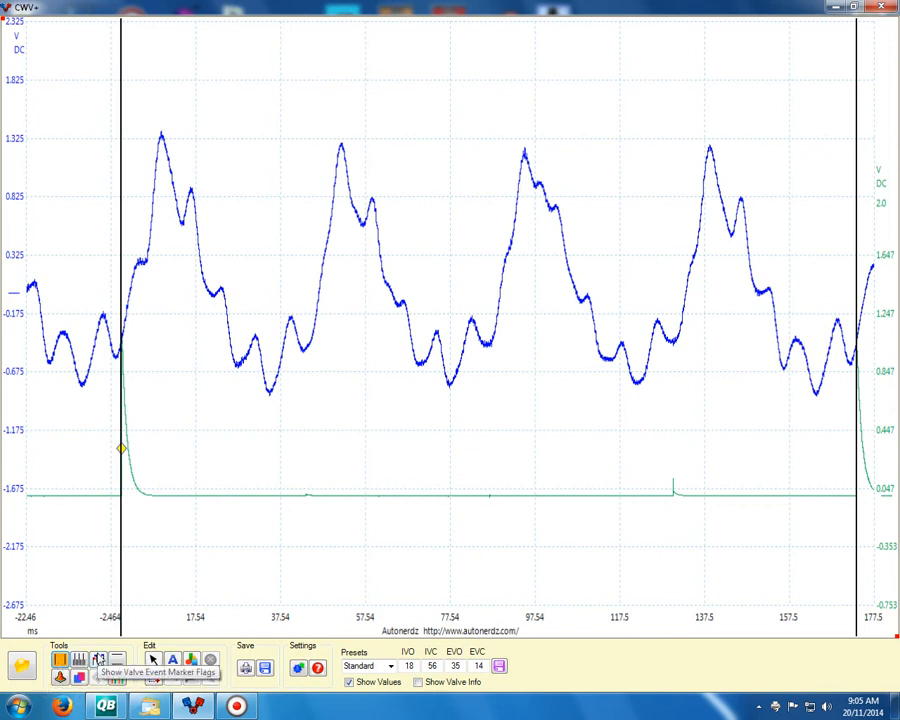
Show the IVO, IVC, EVO and EVC valve event marker flags on the waveform.
left_click(98, 660)
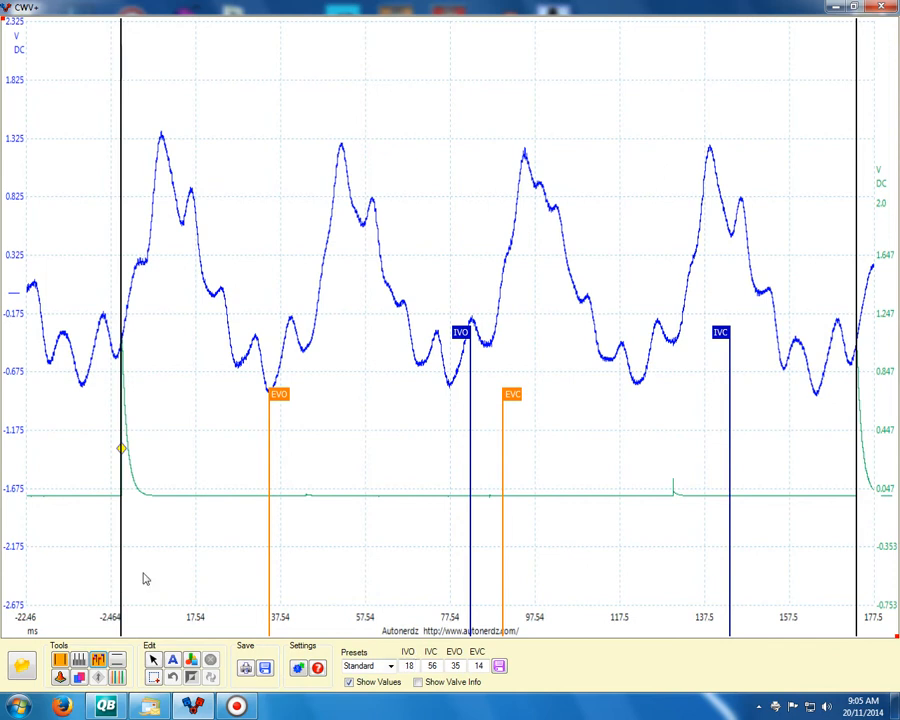
mouse_move(392, 596)
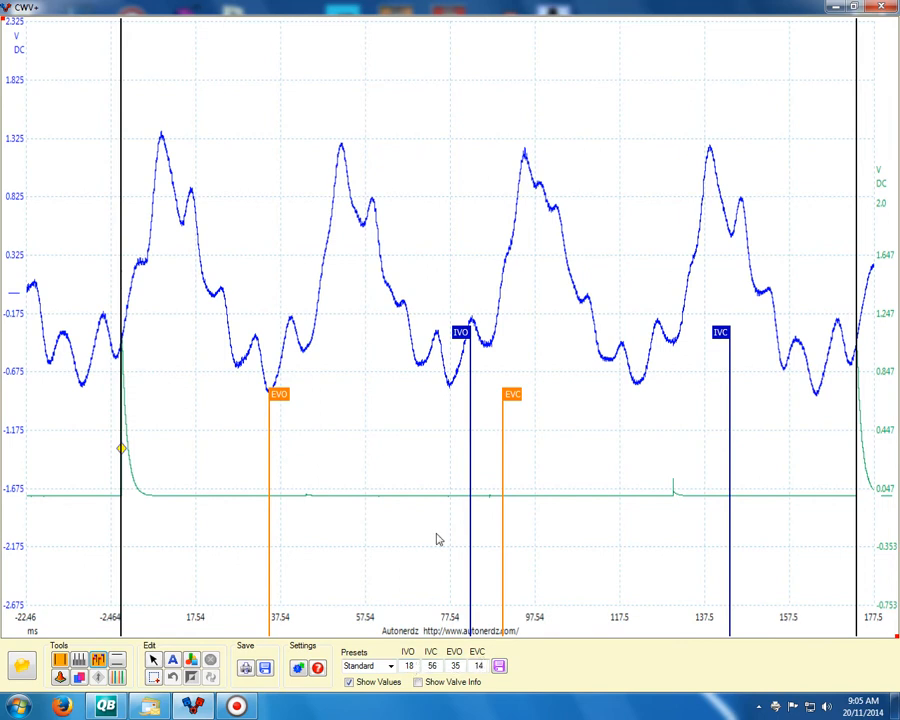
mouse_move(632, 542)
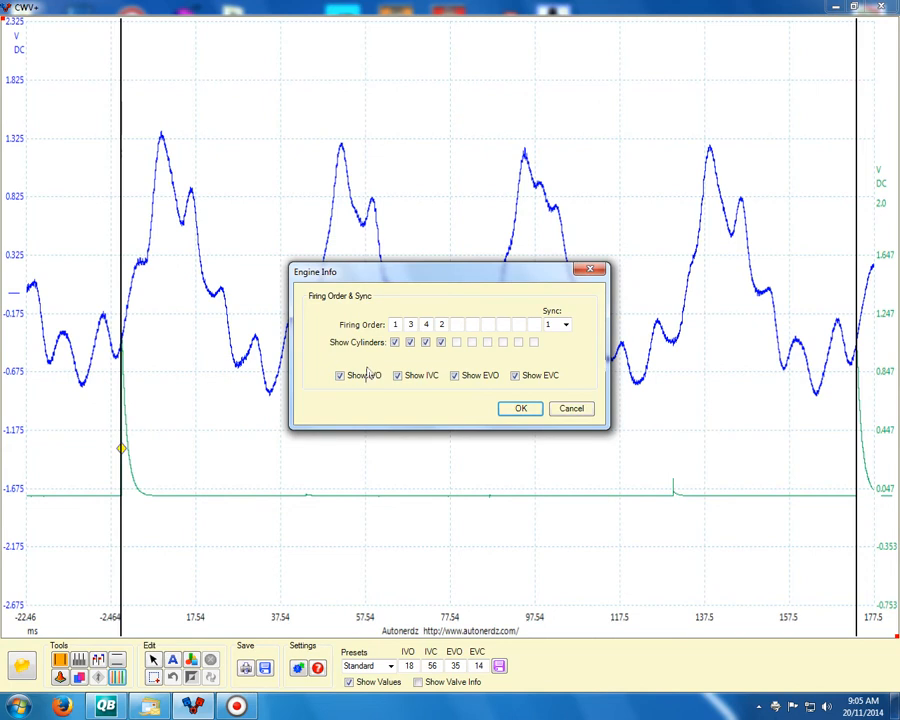
Confirm Engine Info with firing order 1-3-4-2, all four cylinders and all valve events ticked.
left_click(426, 324)
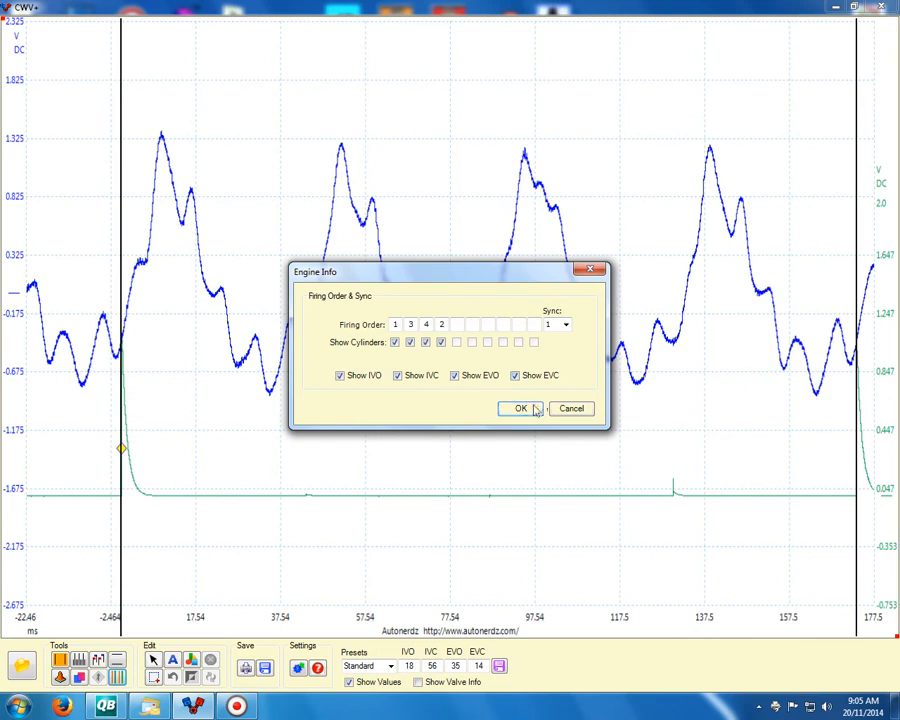
left_click(520, 408)
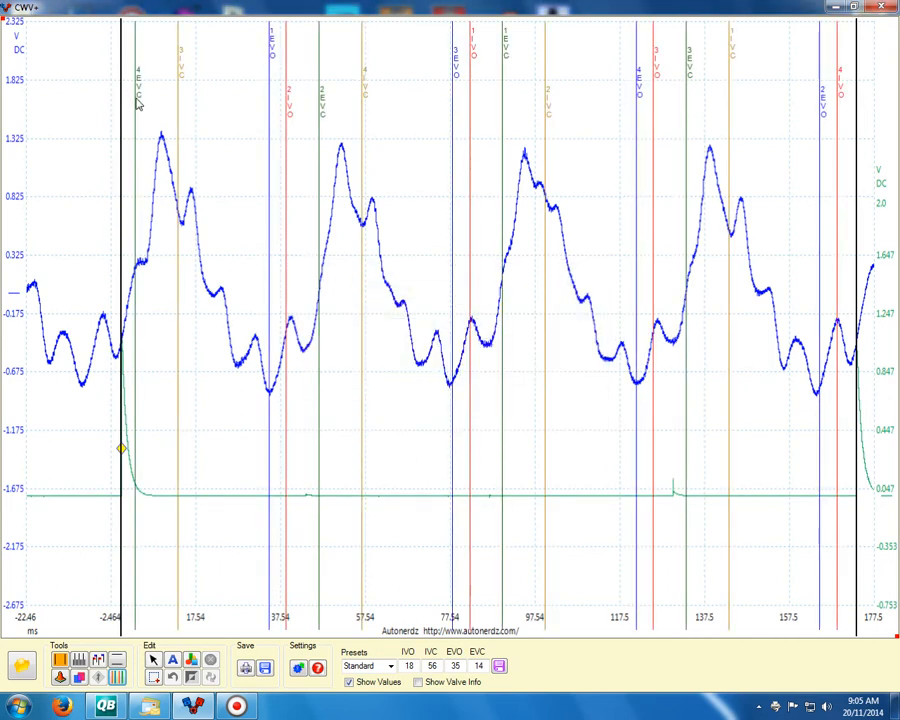
mouse_move(140, 76)
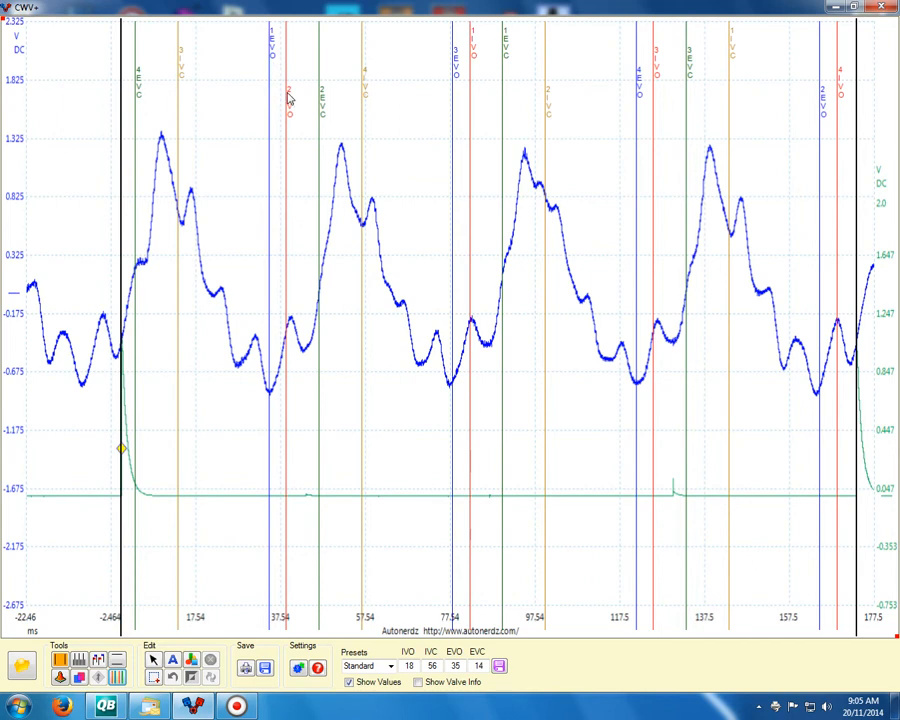
mouse_move(396, 206)
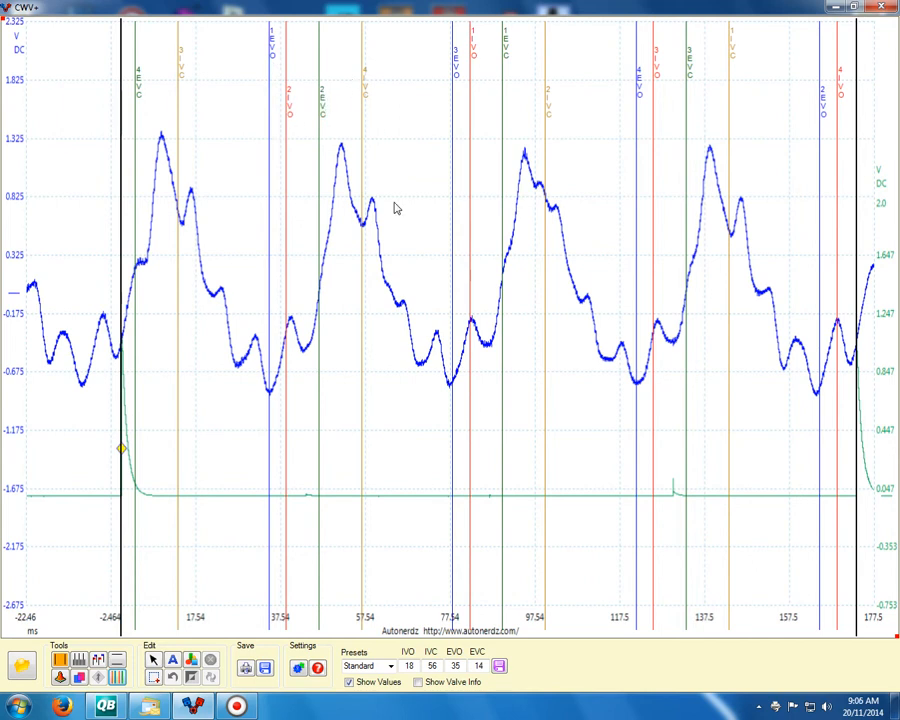
mouse_move(408, 224)
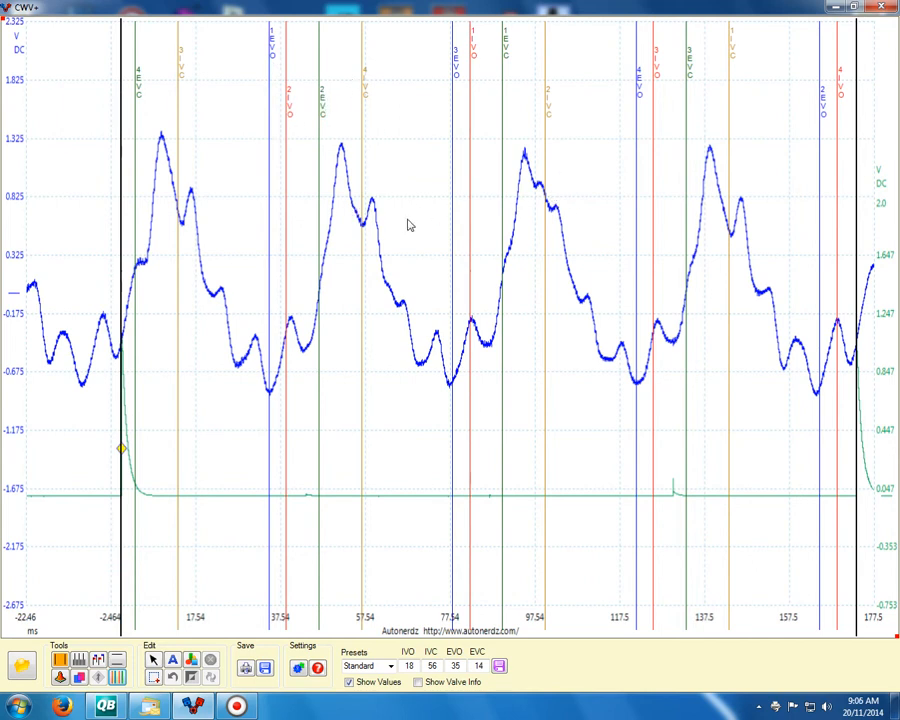
mouse_move(532, 192)
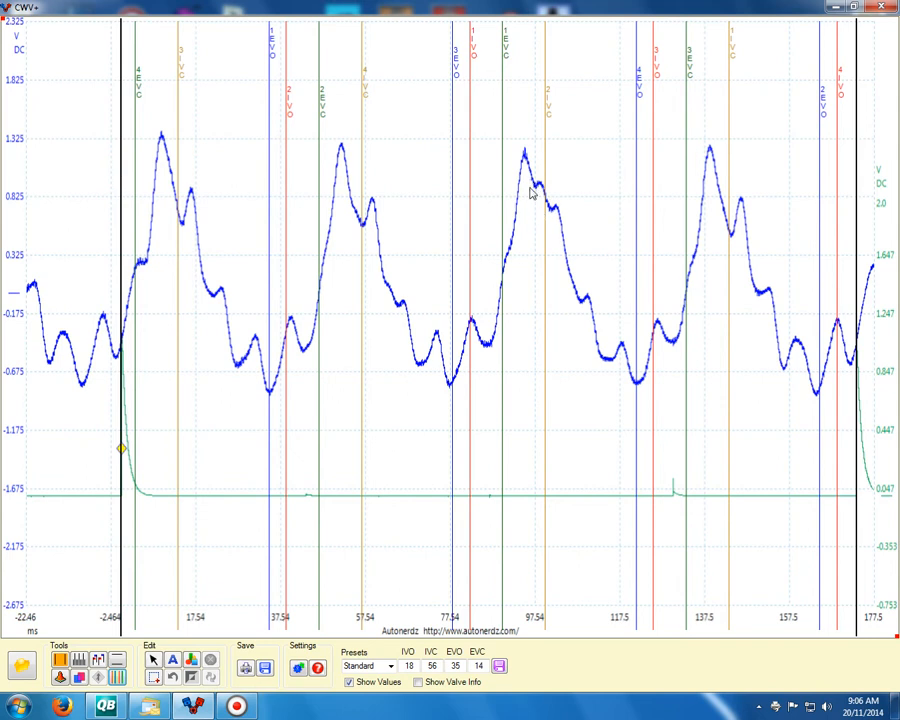
mouse_move(556, 84)
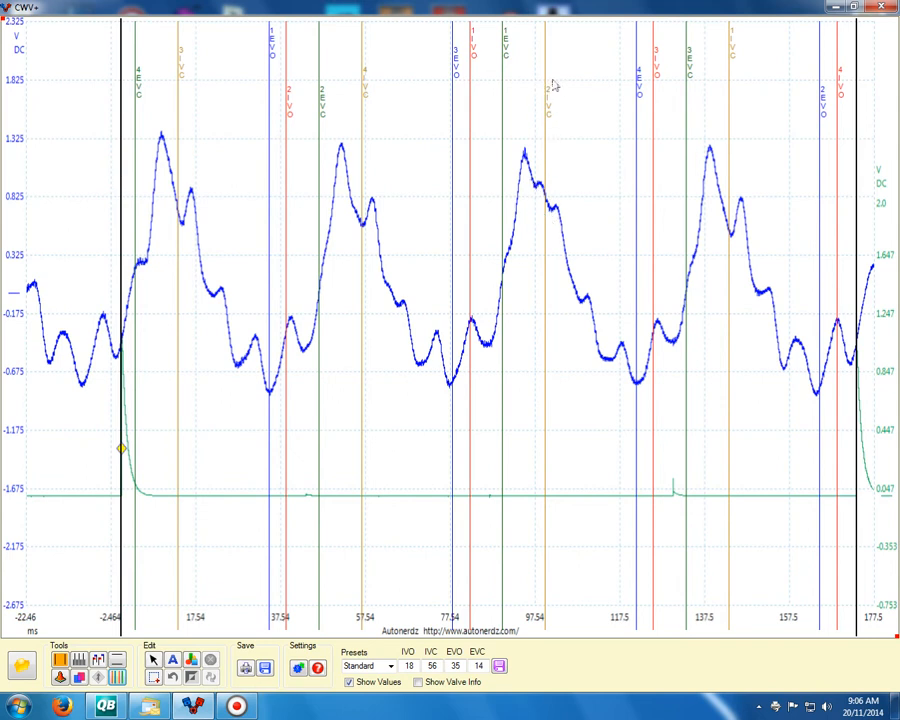
mouse_move(540, 118)
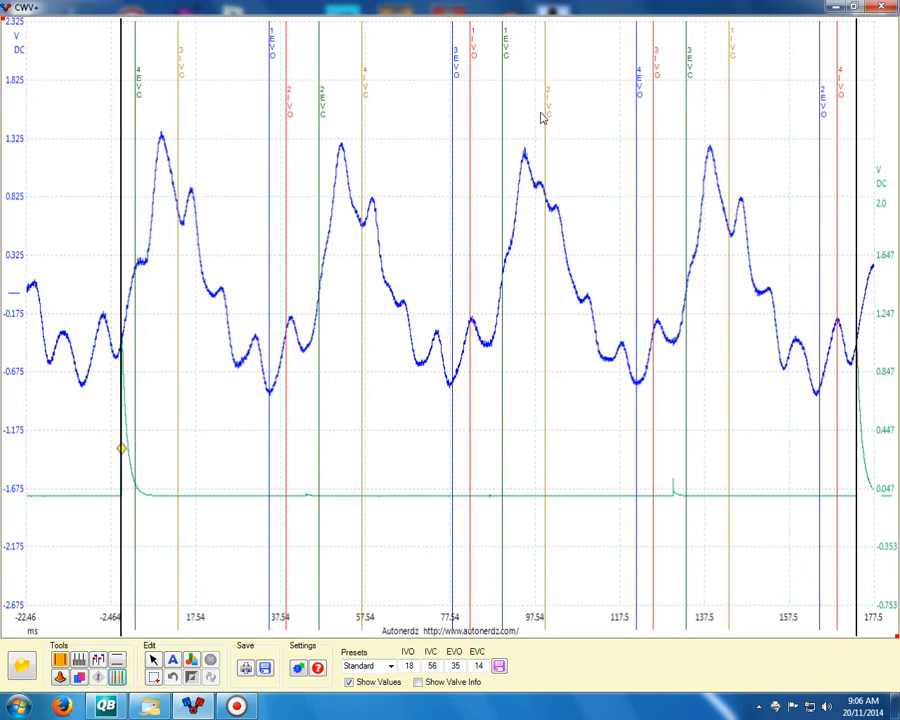
mouse_move(548, 92)
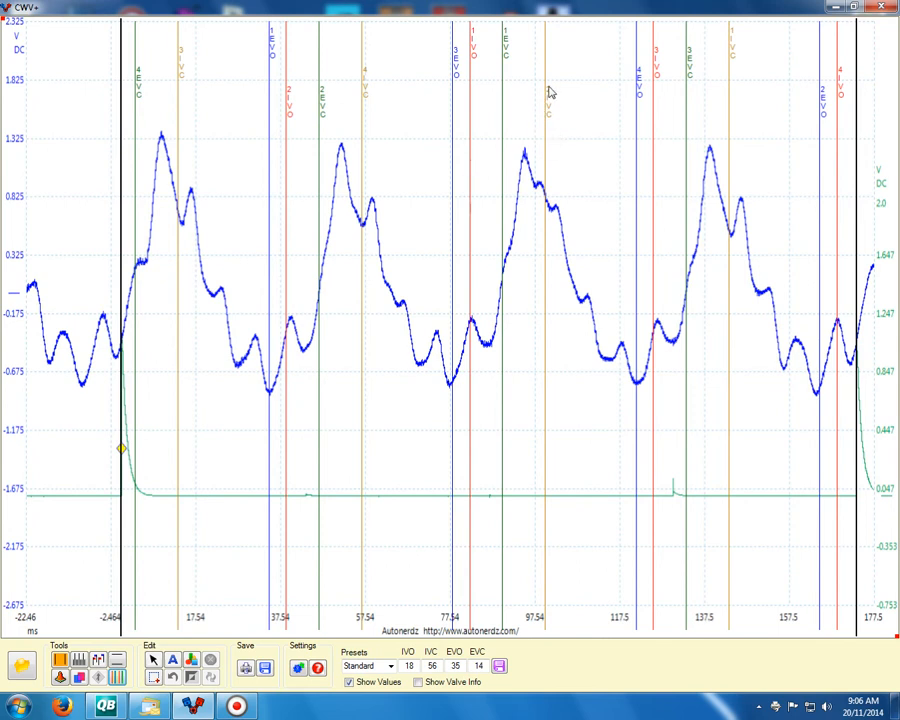
mouse_move(538, 206)
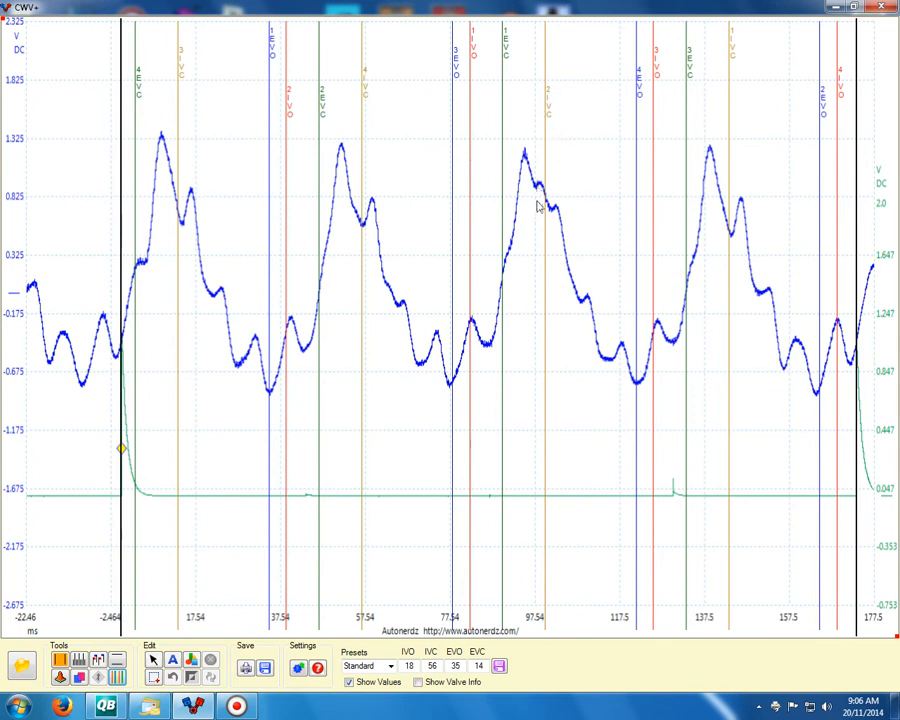
mouse_move(538, 198)
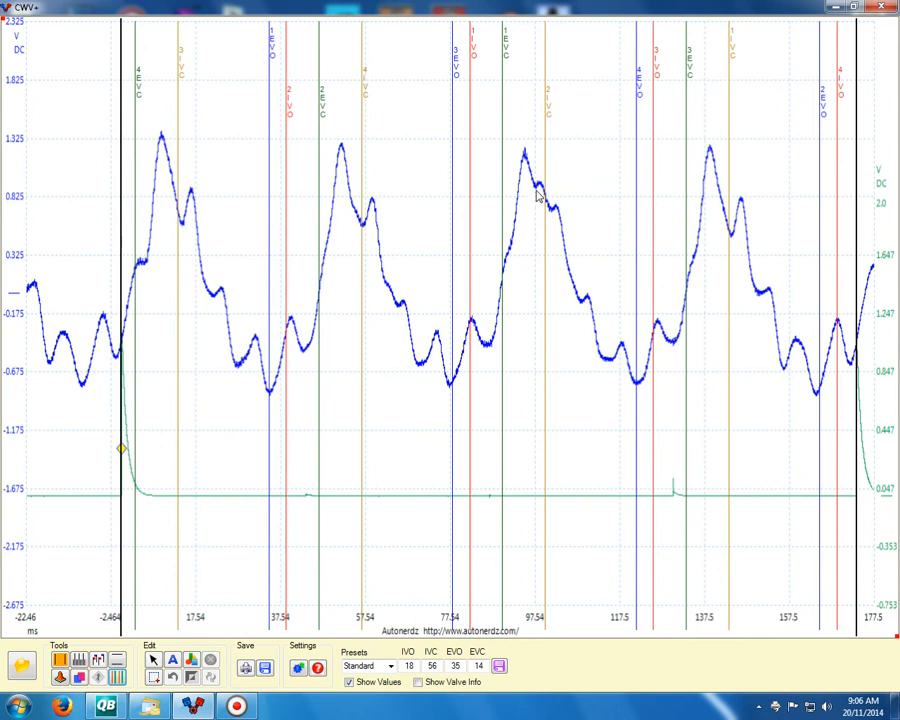
mouse_move(550, 210)
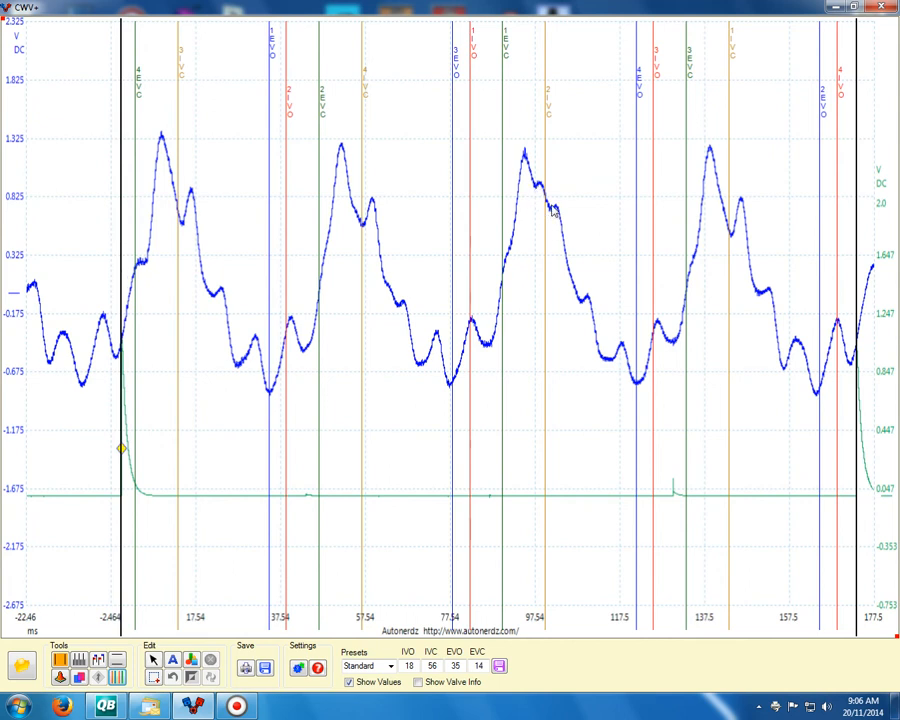
mouse_move(524, 304)
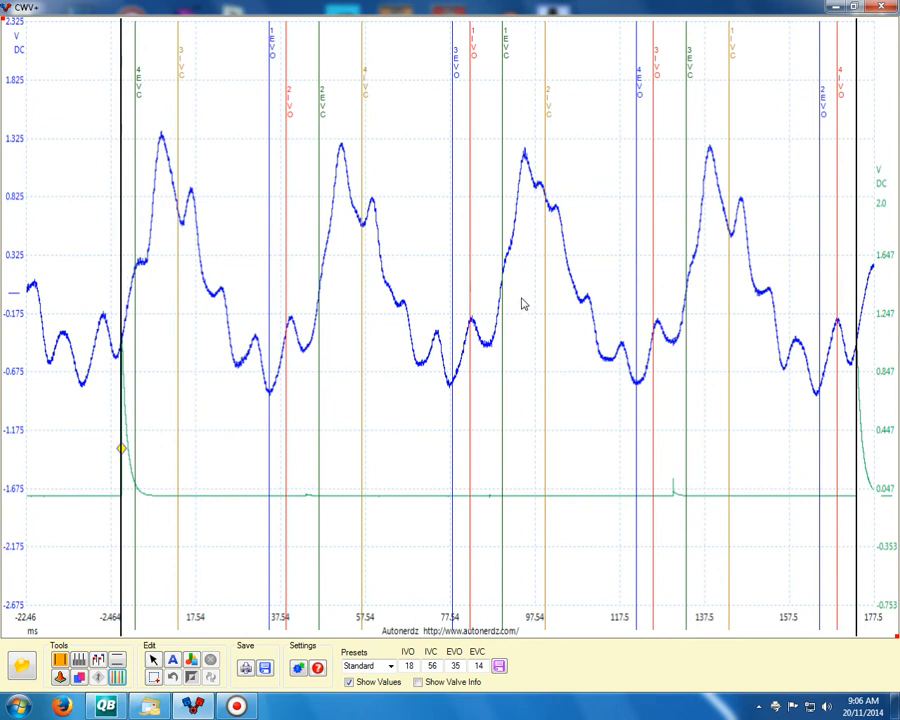
mouse_move(424, 488)
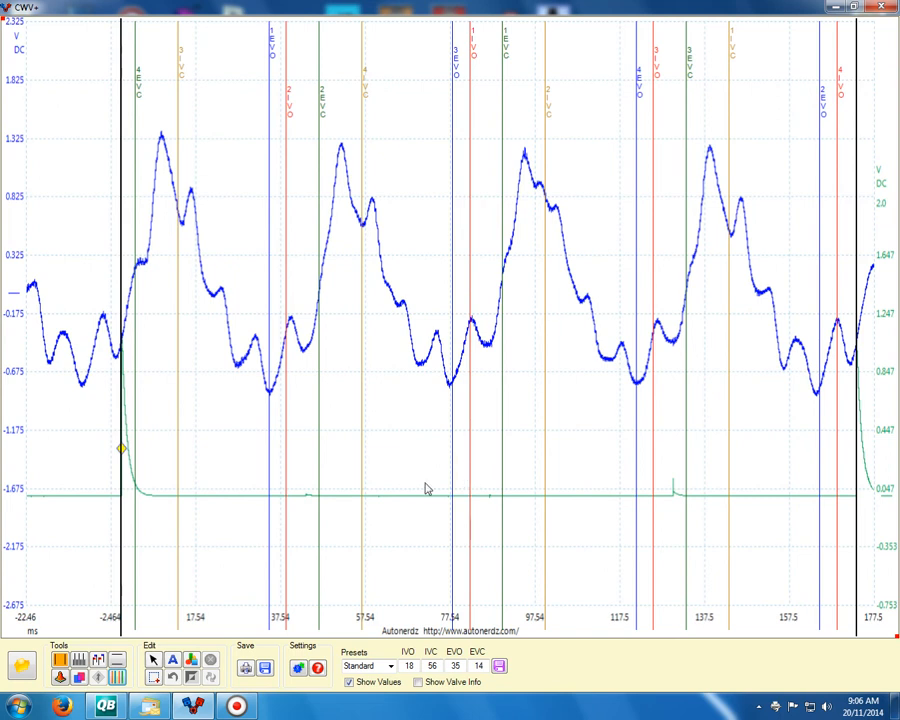
mouse_move(380, 548)
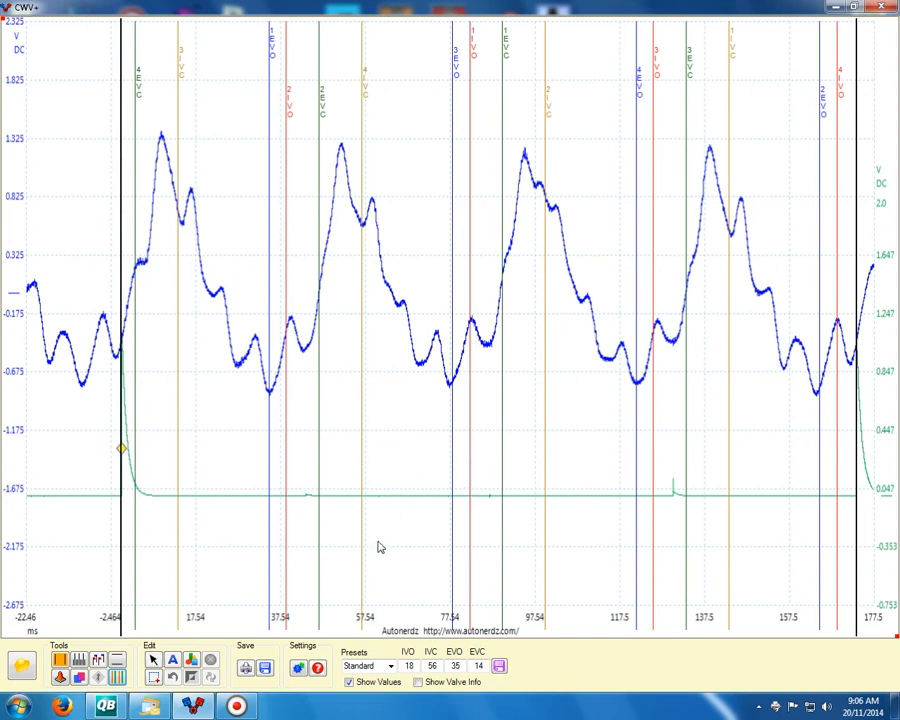